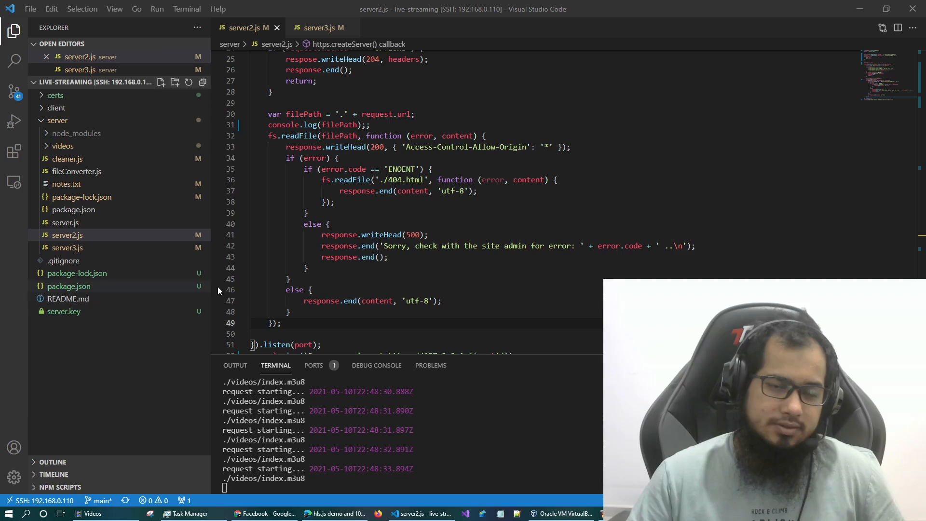
# Focus the index.m3u8 playlist page and its address in Edge.
pyautogui.click(289, 312)
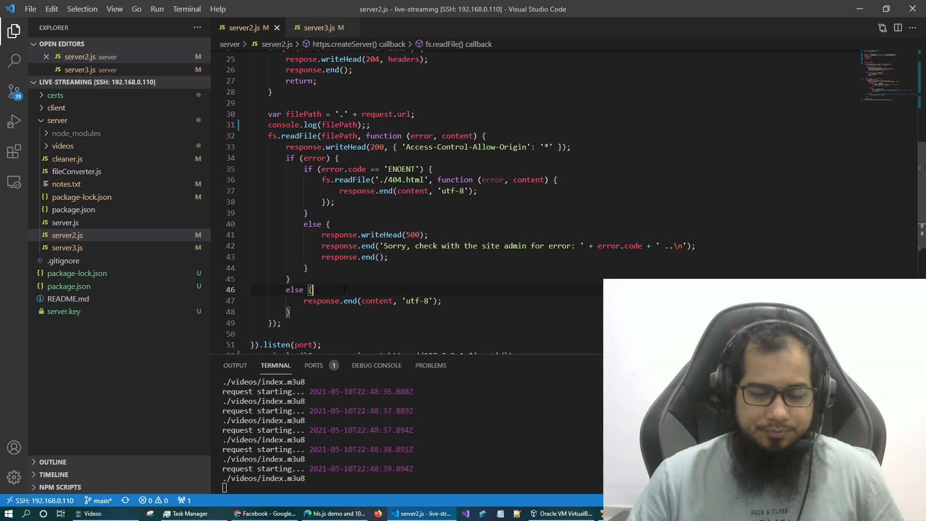
pyautogui.click(334, 513)
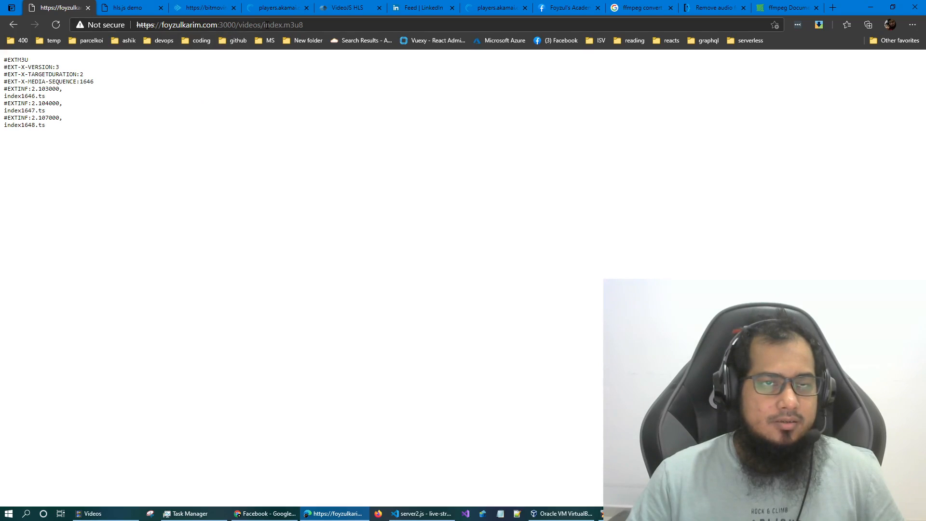
pyautogui.click(236, 25)
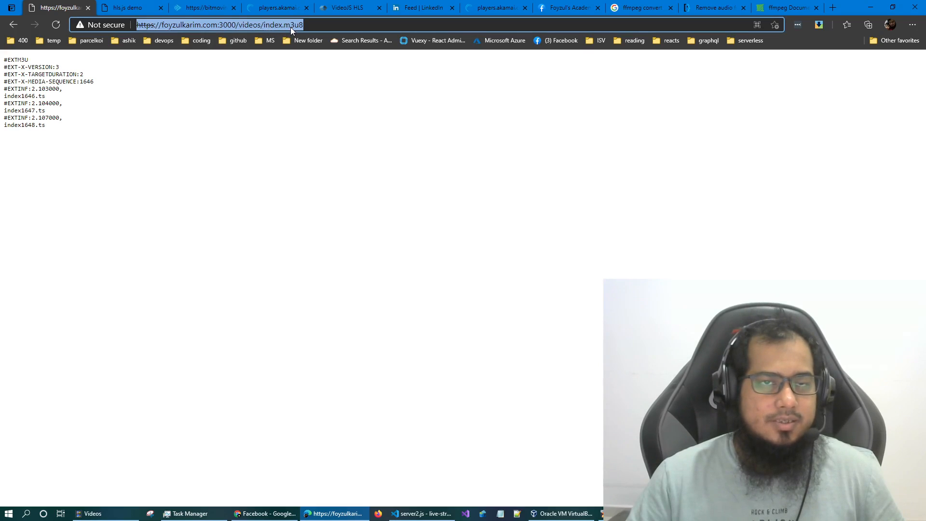
pyautogui.click(279, 208)
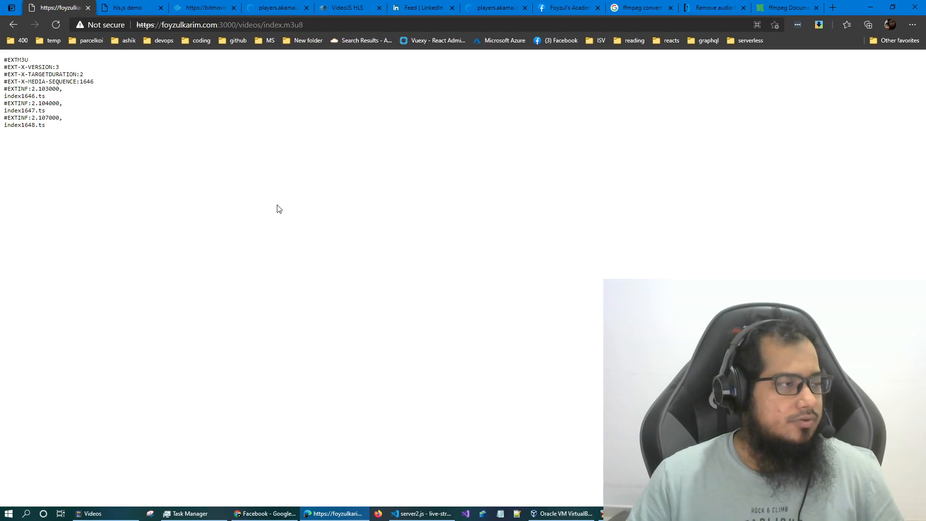
pyautogui.moveTo(273, 220)
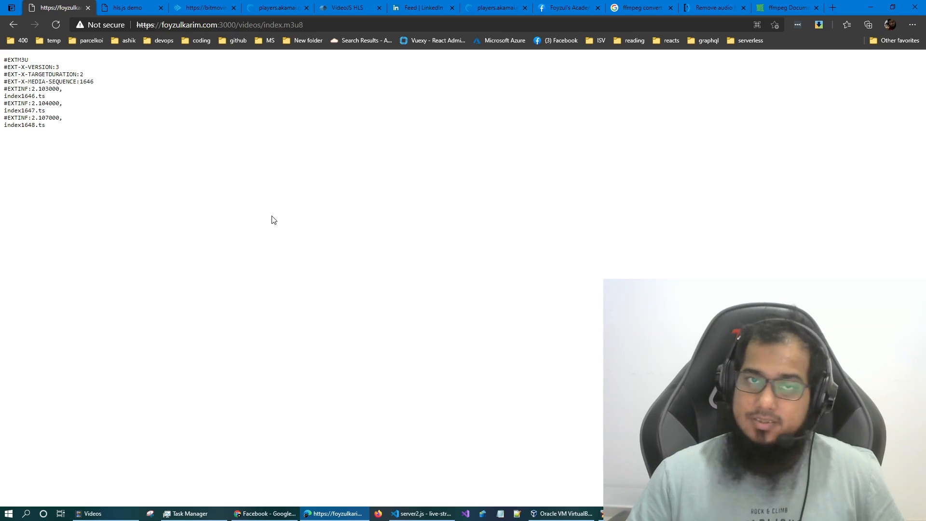
pyautogui.moveTo(234, 200)
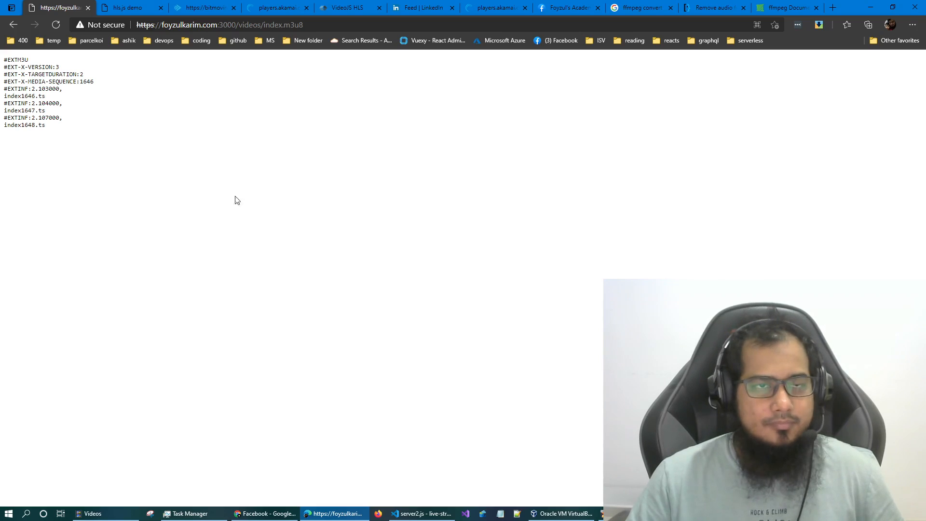
# Reload the playlist repeatedly until segments index137 to index139 appear.
pyautogui.click(56, 25)
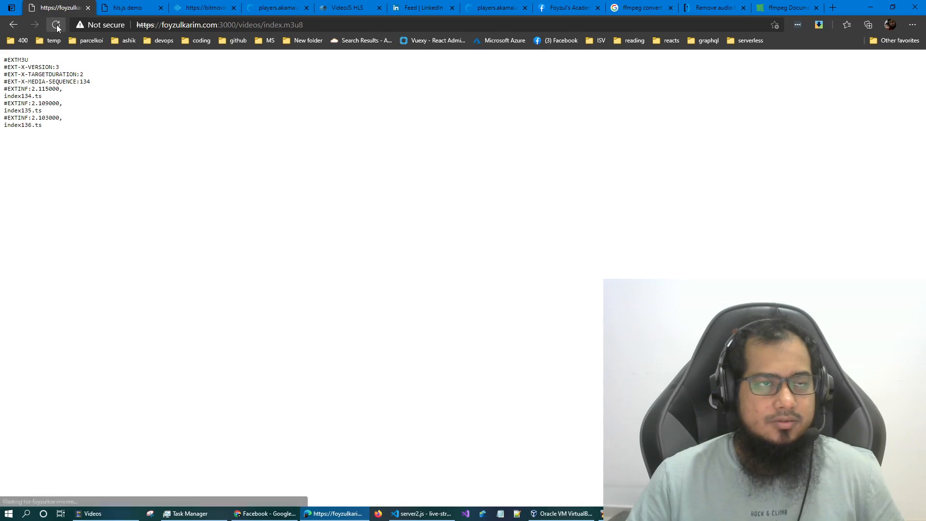
pyautogui.doubleClick(30, 126)
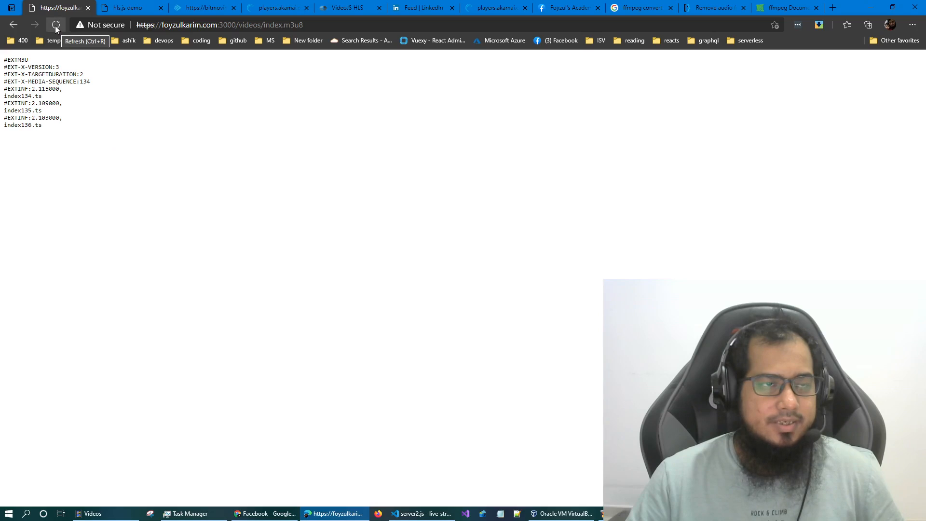
pyautogui.click(56, 25)
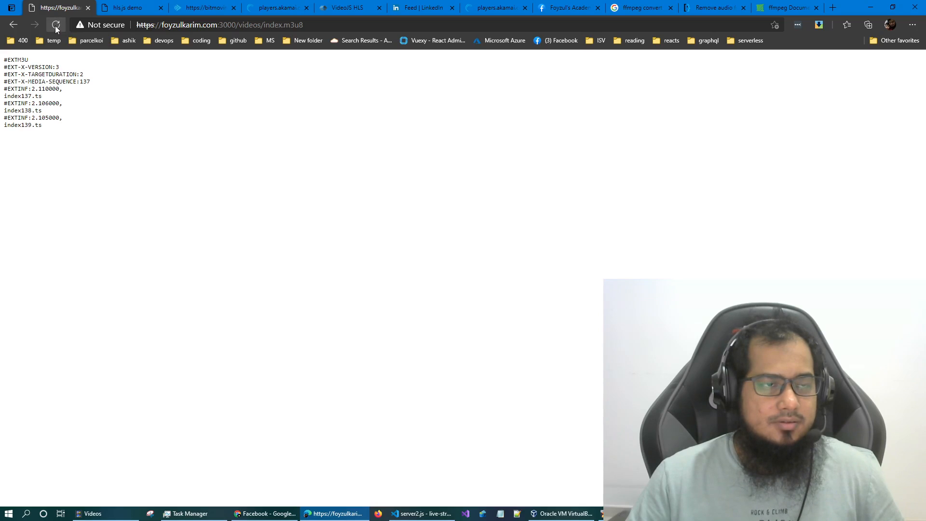
pyautogui.doubleClick(29, 124)
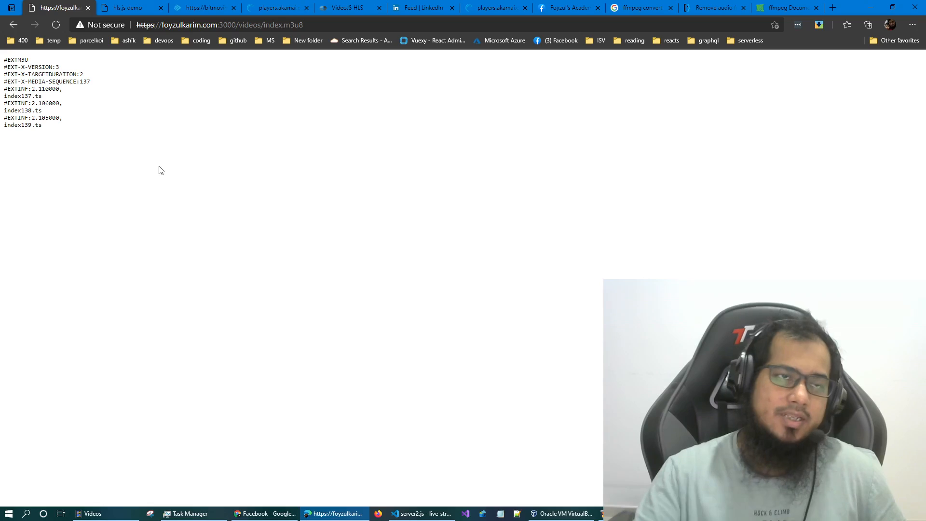
pyautogui.moveTo(159, 179)
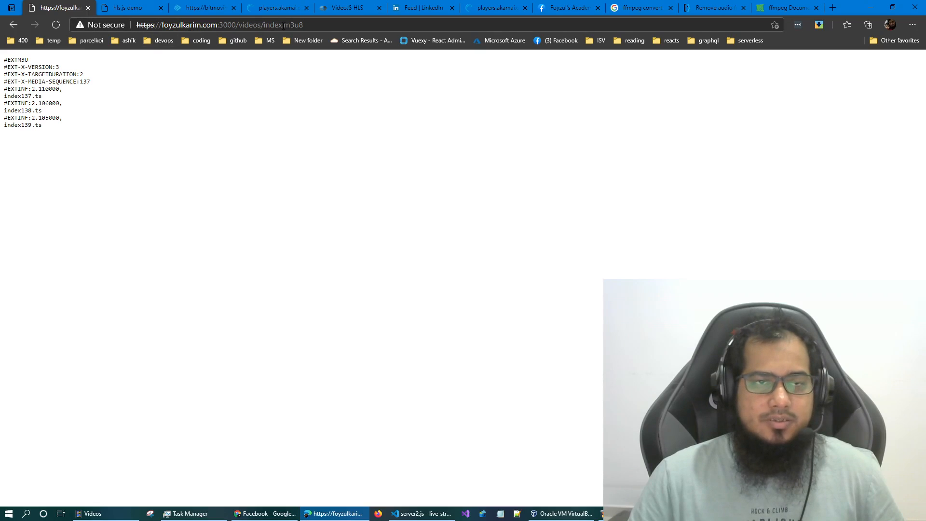
pyautogui.click(126, 8)
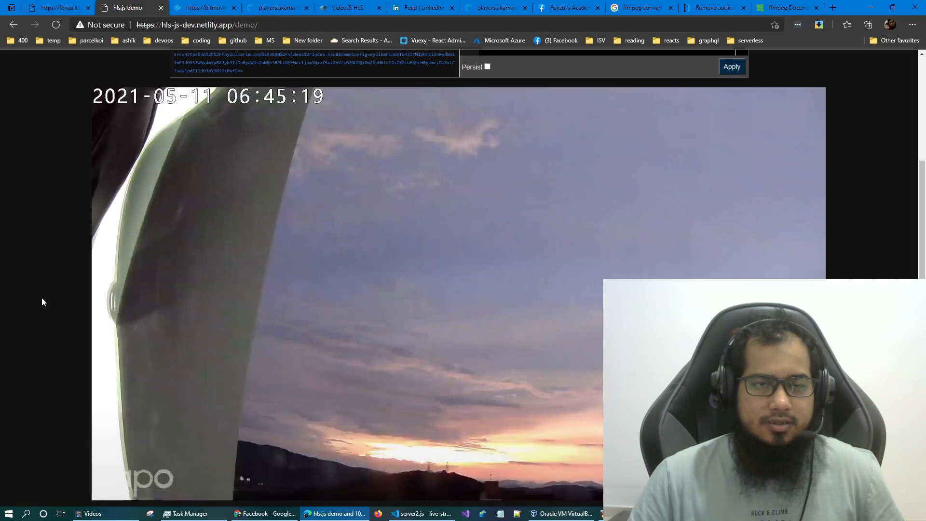
pyautogui.scroll(3)
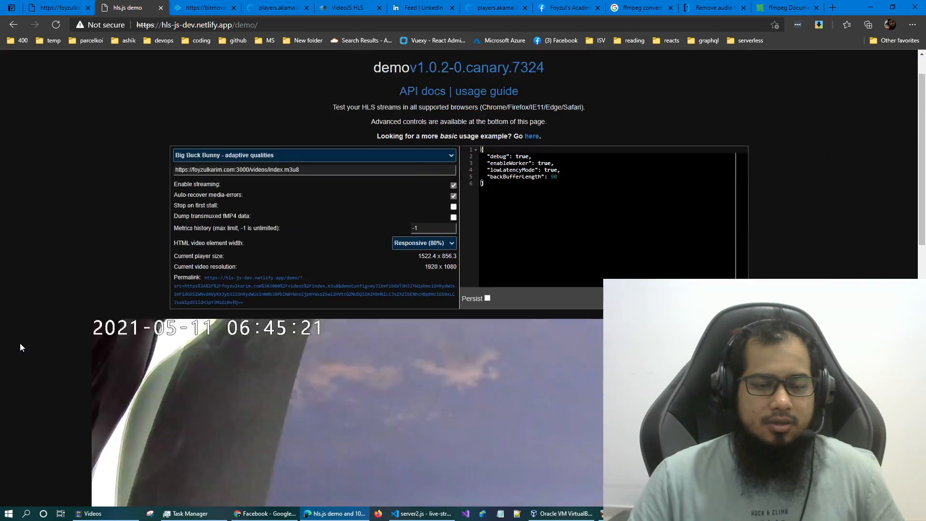
pyautogui.scroll(-3)
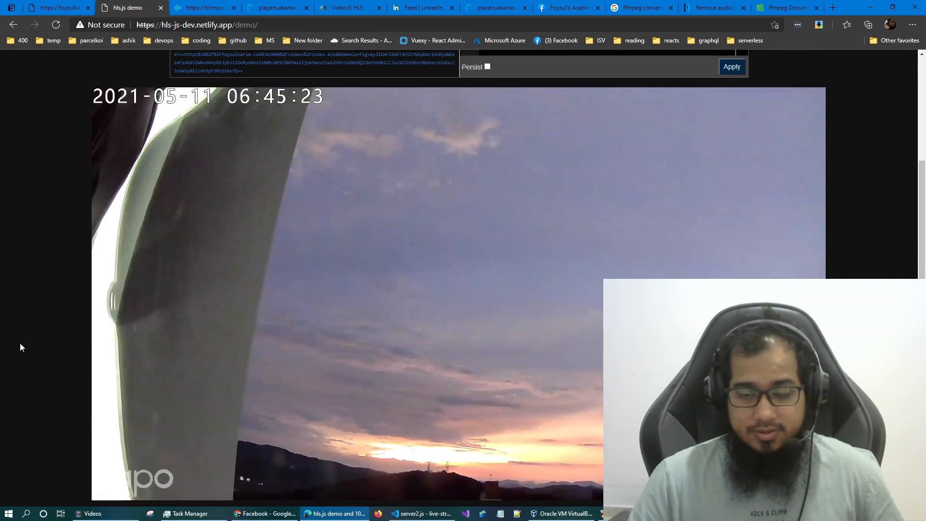
pyautogui.scroll(-3)
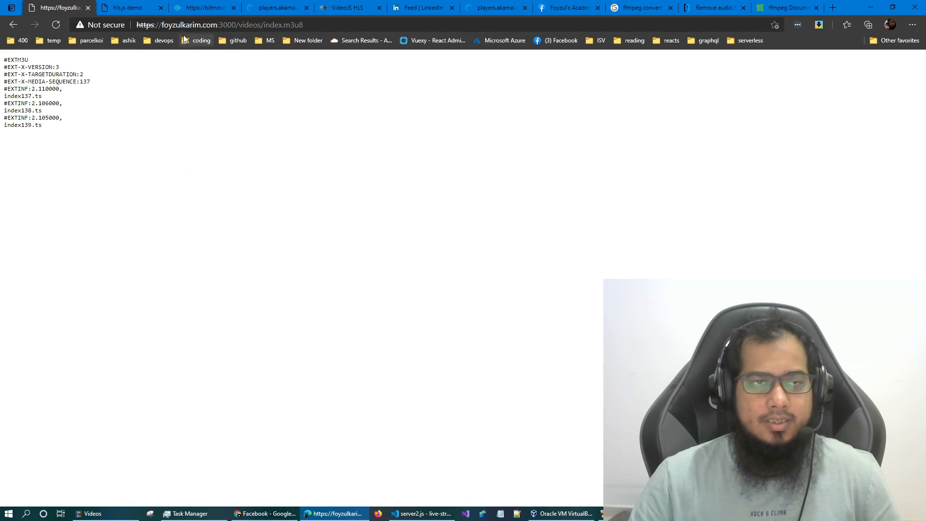
# Check the Bitmovin stream test page, then return to the raw index.m3u8 playlist.
pyautogui.click(204, 8)
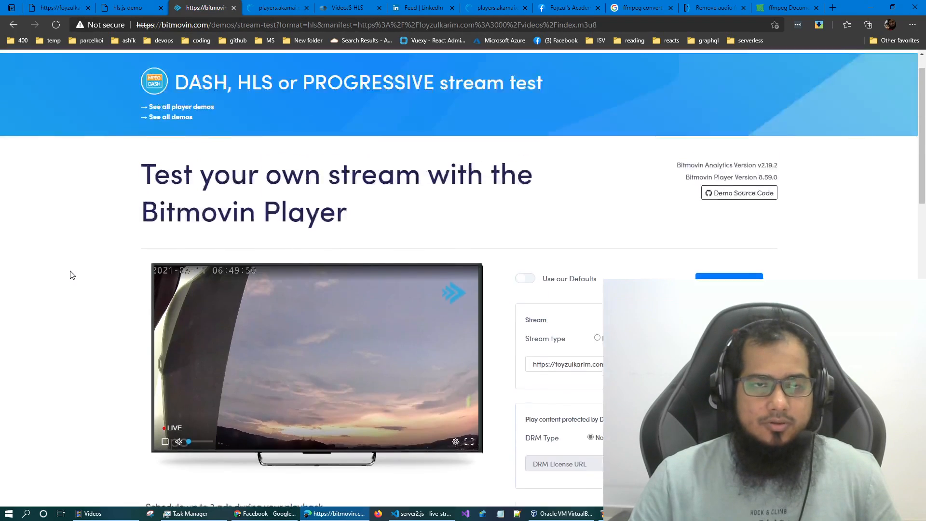
pyautogui.scroll(3)
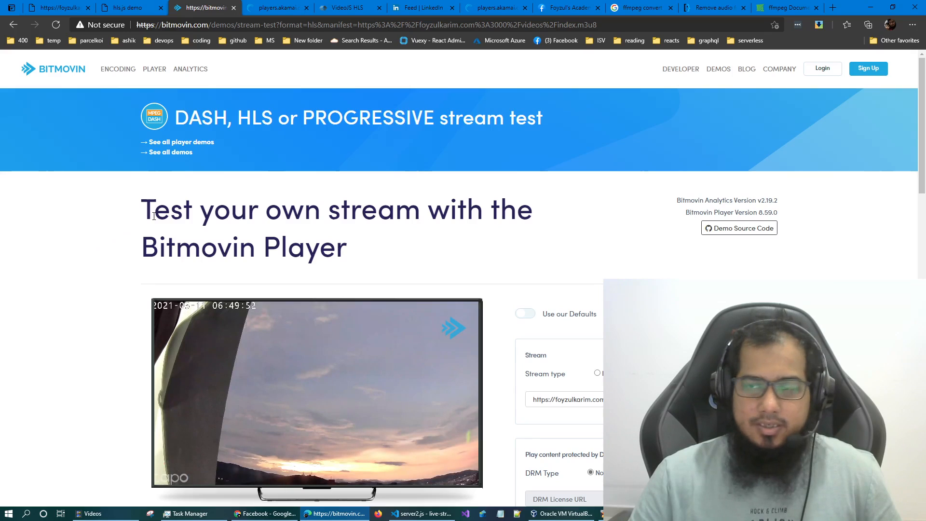
pyautogui.click(125, 7)
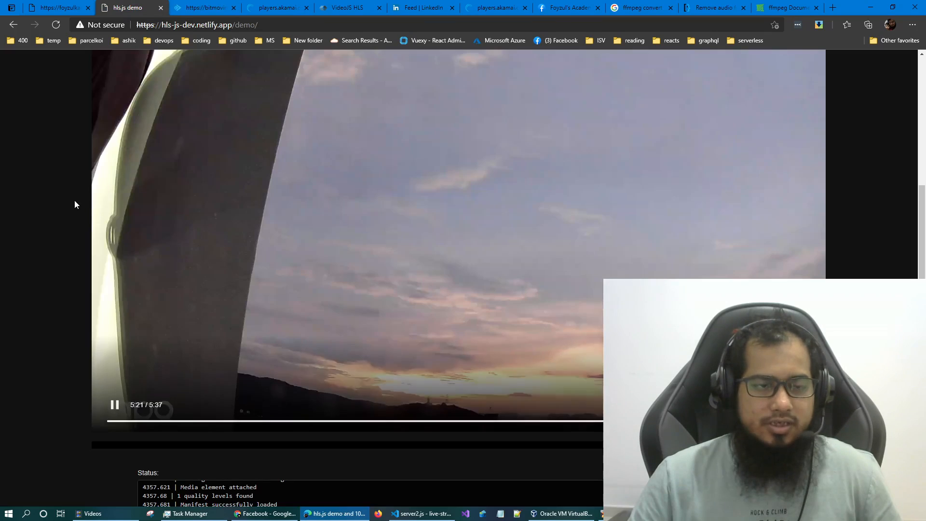
pyautogui.click(53, 8)
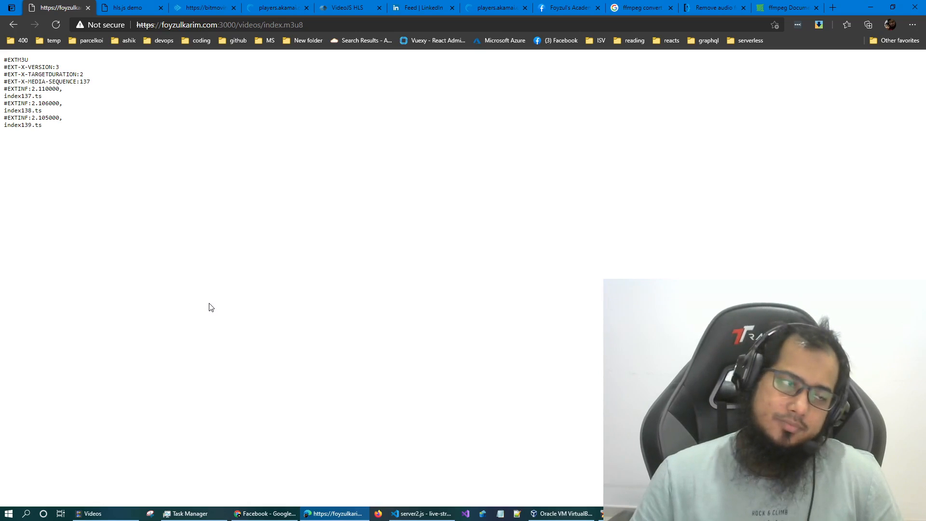
pyautogui.moveTo(252, 63)
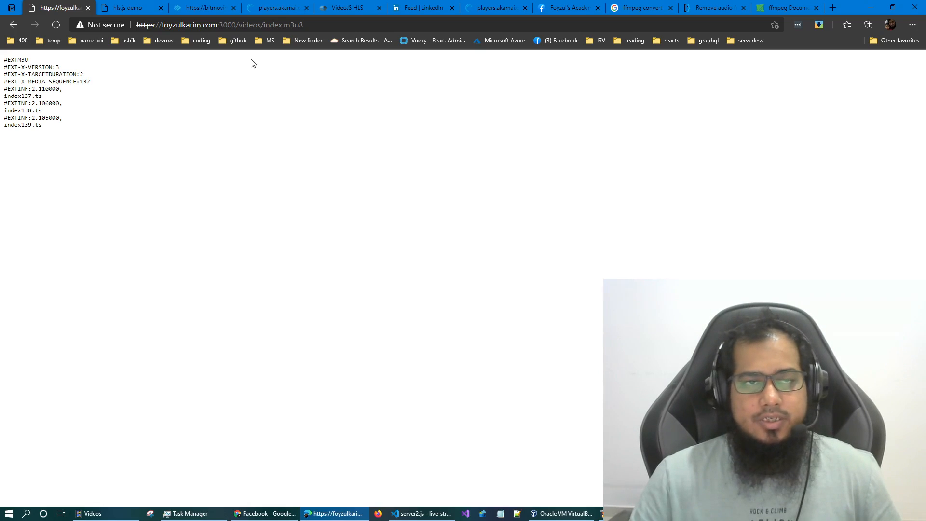
# Confirm the Bitmovin player plays the live manifest and move on to the Akamai tab.
pyautogui.click(204, 8)
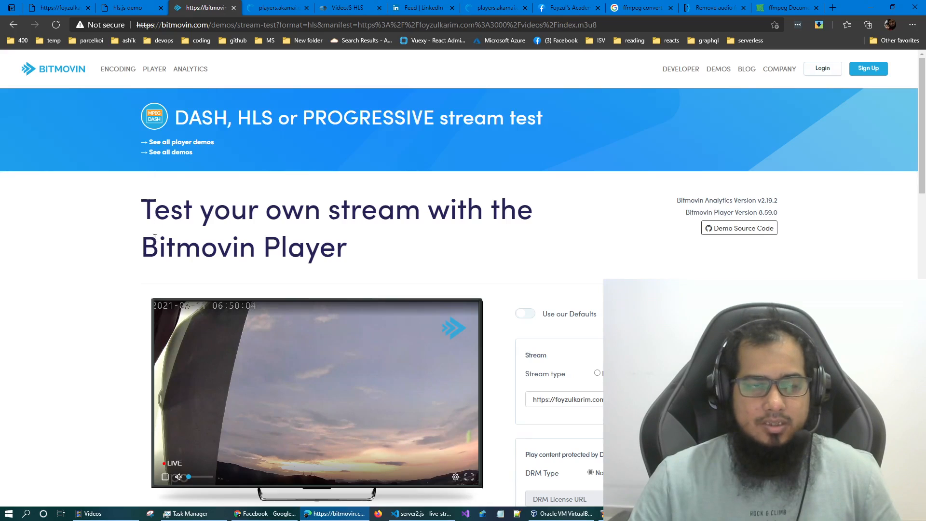
pyautogui.click(278, 7)
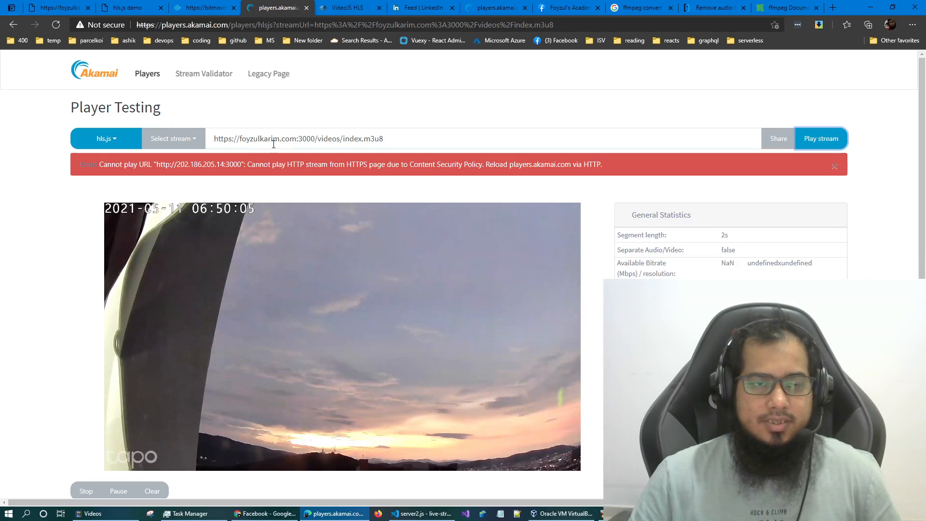
# Play the index.m3u8 stream in the Akamai test player, then move to the VideoJS HLS tab.
pyautogui.click(820, 138)
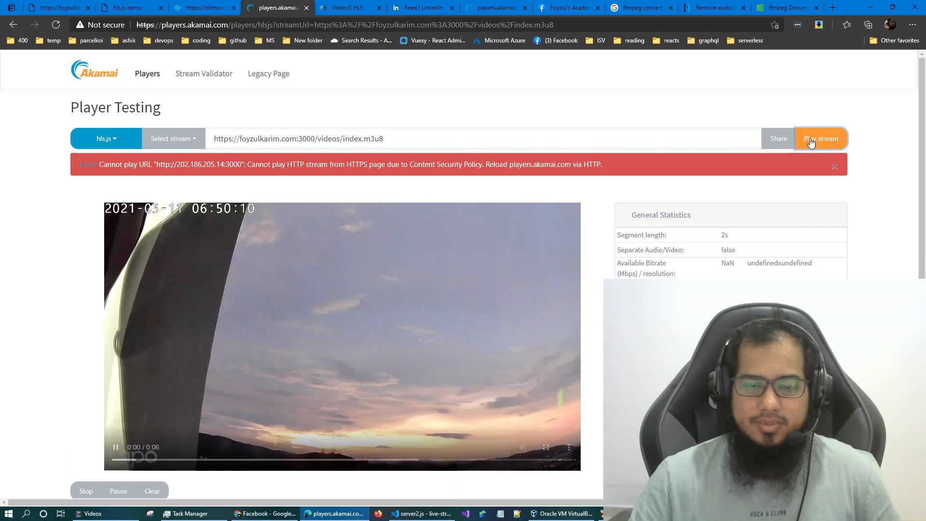
pyautogui.scroll(-3)
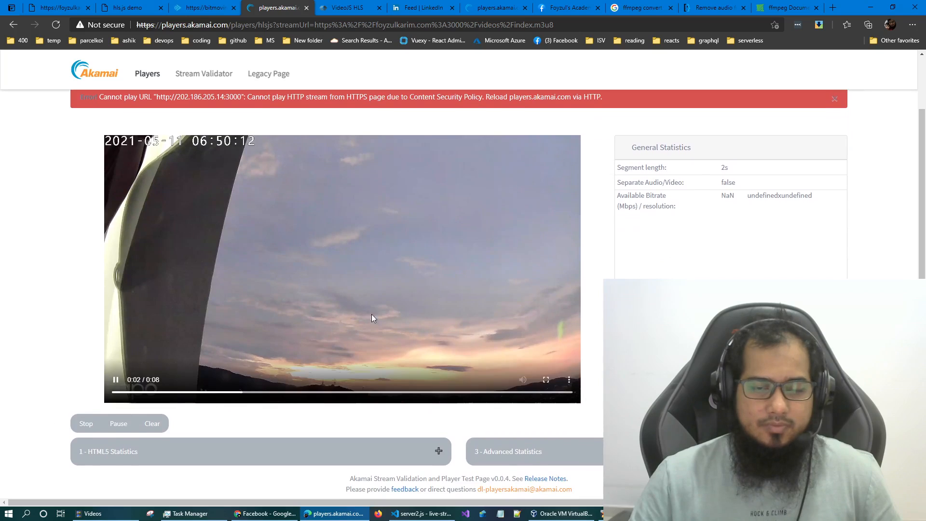
pyautogui.click(345, 7)
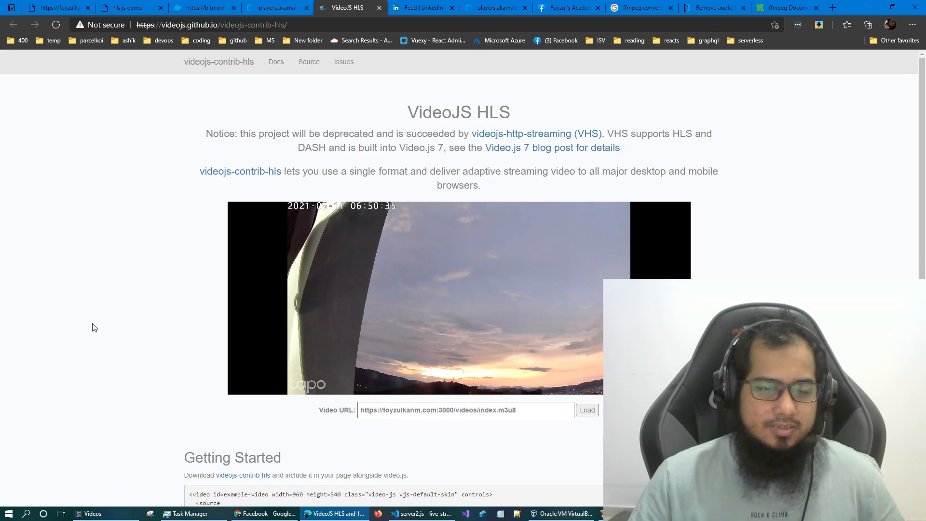
# Review the Getting Started embed snippet below the playing VideoJS HLS stream.
pyautogui.scroll(-3)
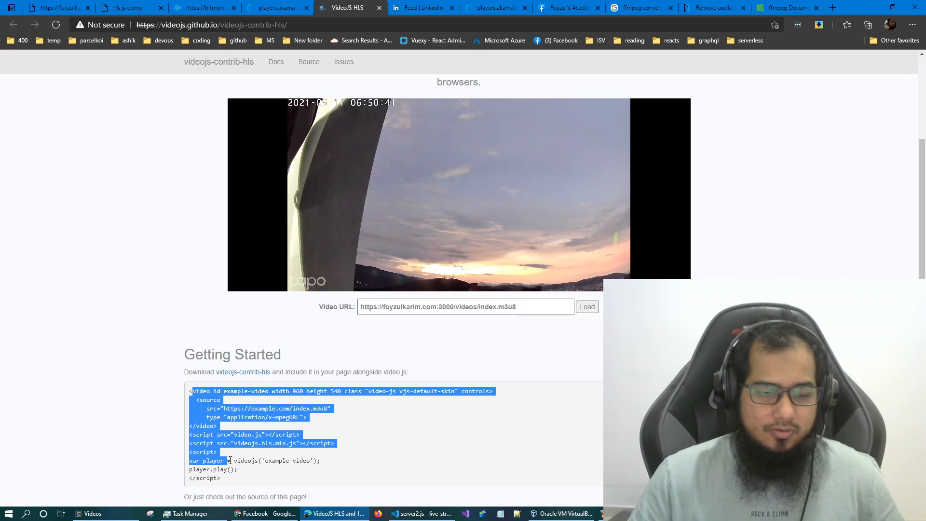
pyautogui.click(168, 403)
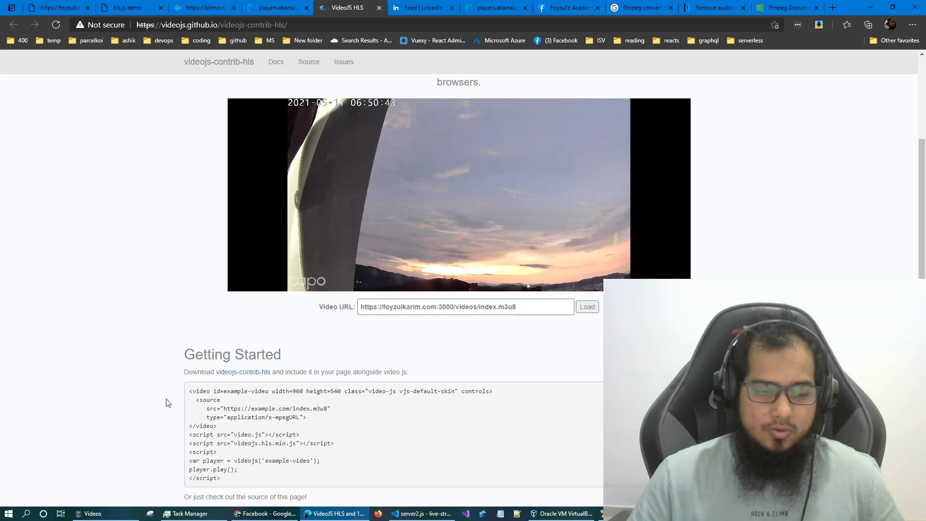
pyautogui.scroll(3)
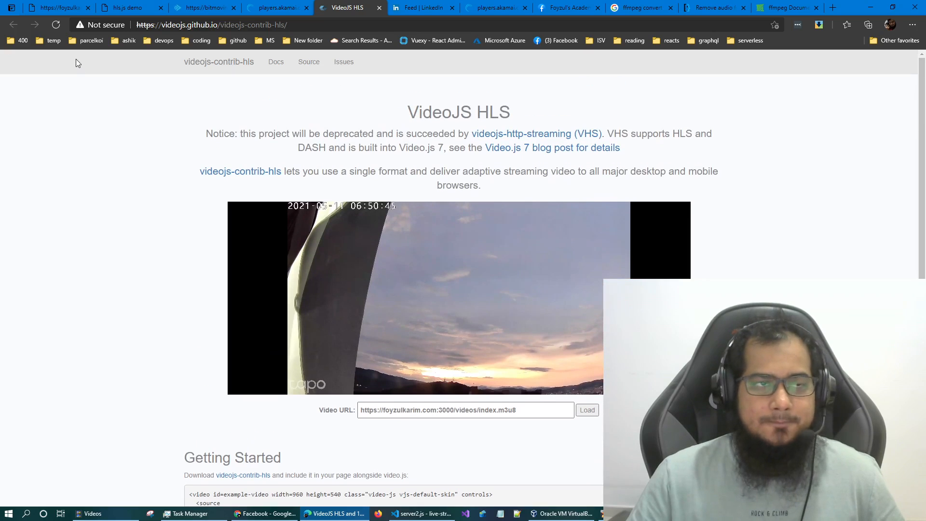
pyautogui.moveTo(106, 209)
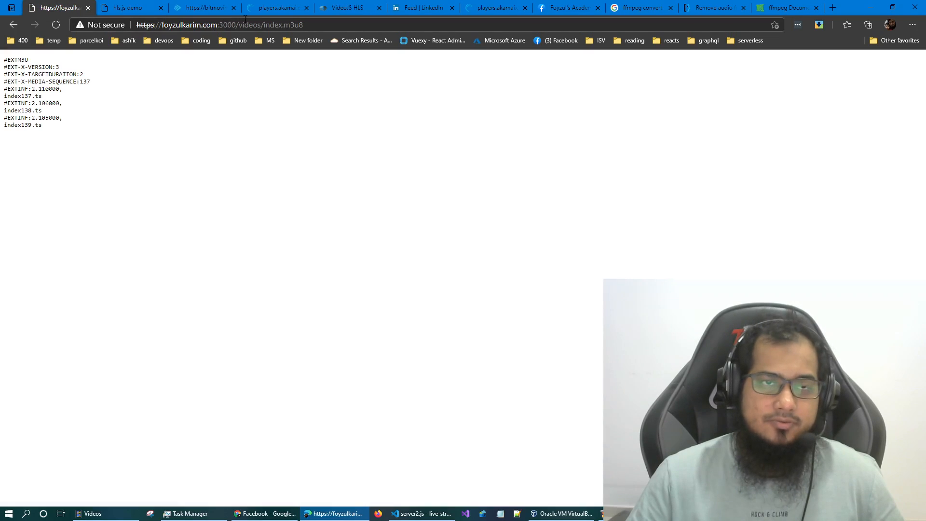
pyautogui.moveTo(289, 232)
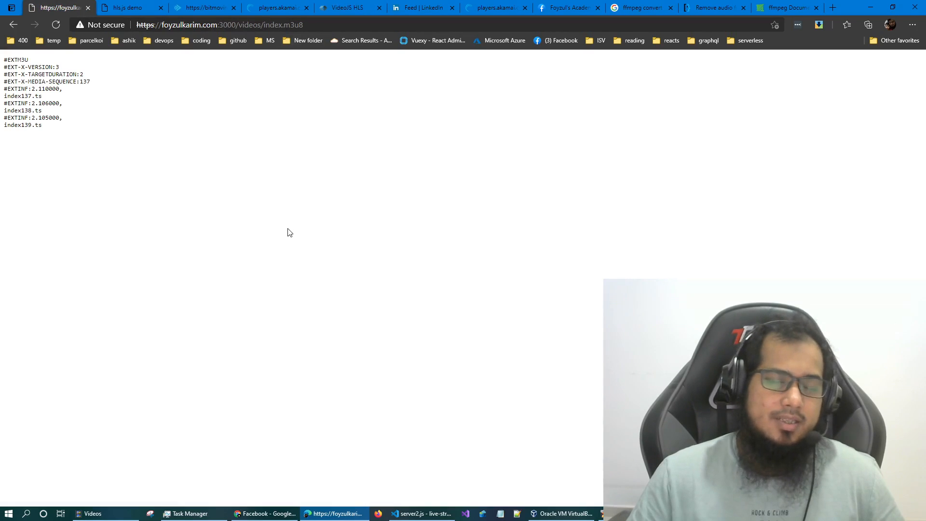
pyautogui.moveTo(281, 263)
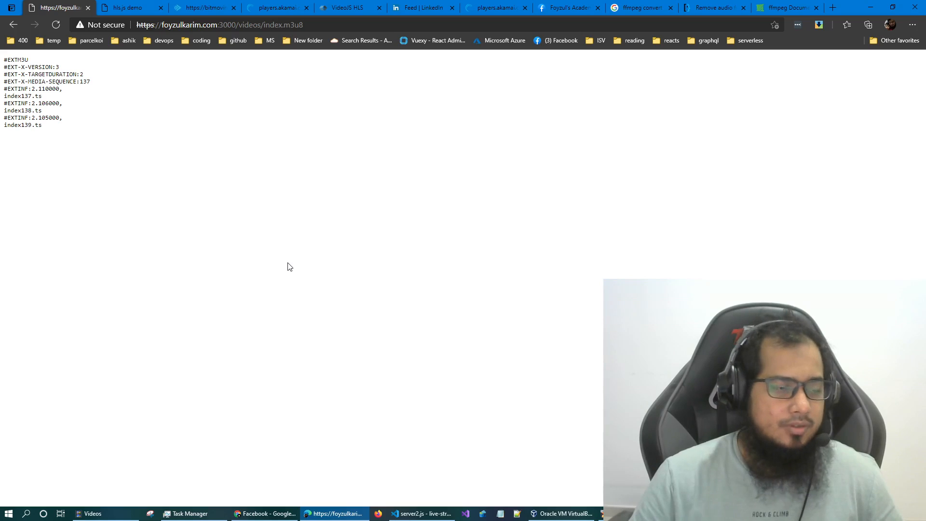
pyautogui.moveTo(318, 289)
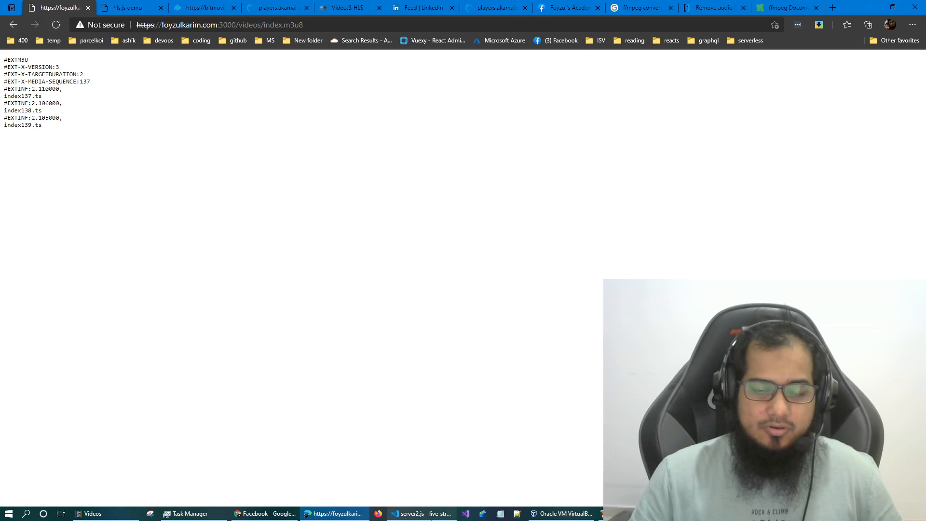
# Switch from the raw playlist to the server code in Visual Studio Code.
pyautogui.click(422, 513)
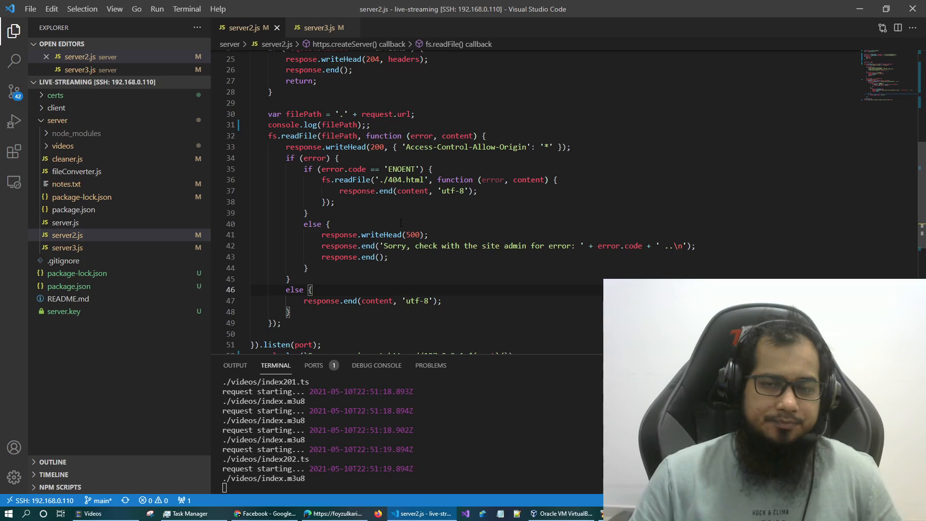
# Scroll server2.js up to the createServer CORS headers and port 3000 constant.
pyautogui.scroll(3)
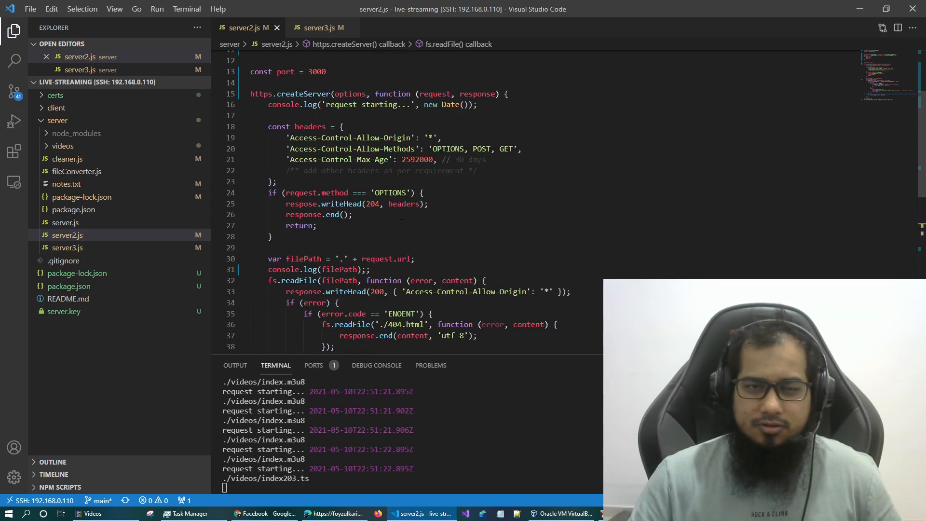
pyautogui.scroll(3)
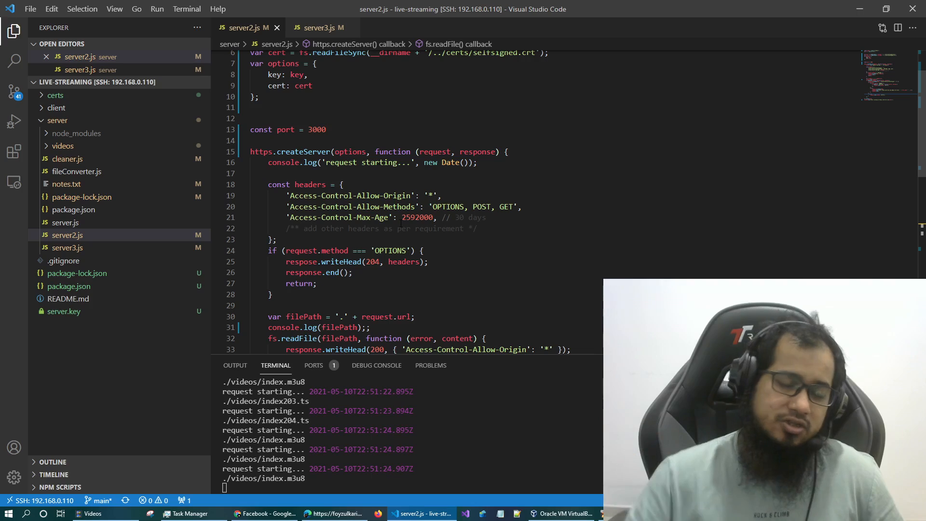